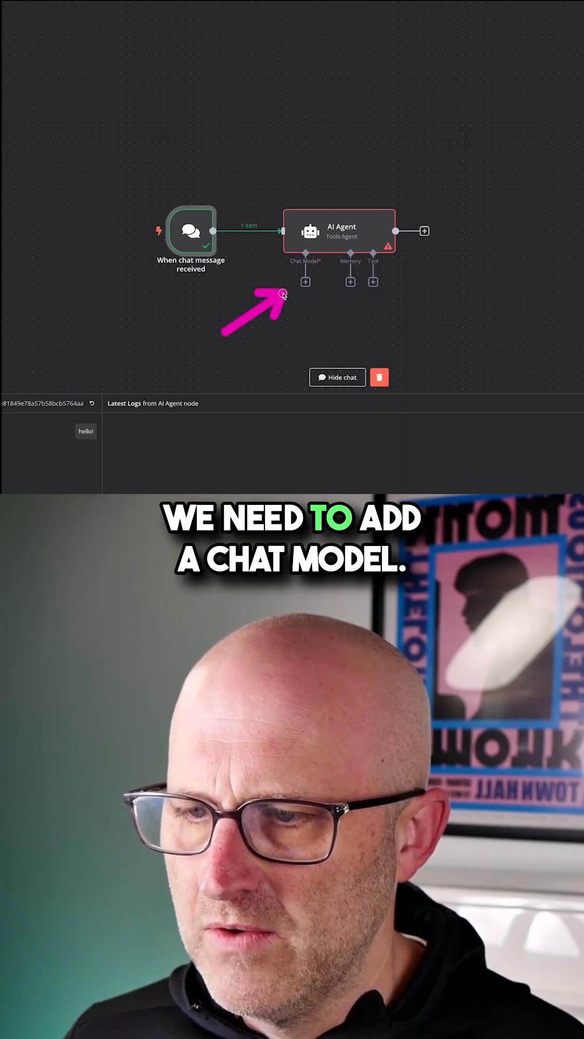
Attach an OpenAI Chat Model to the AI Agent and pick its model from the list.
click(305, 281)
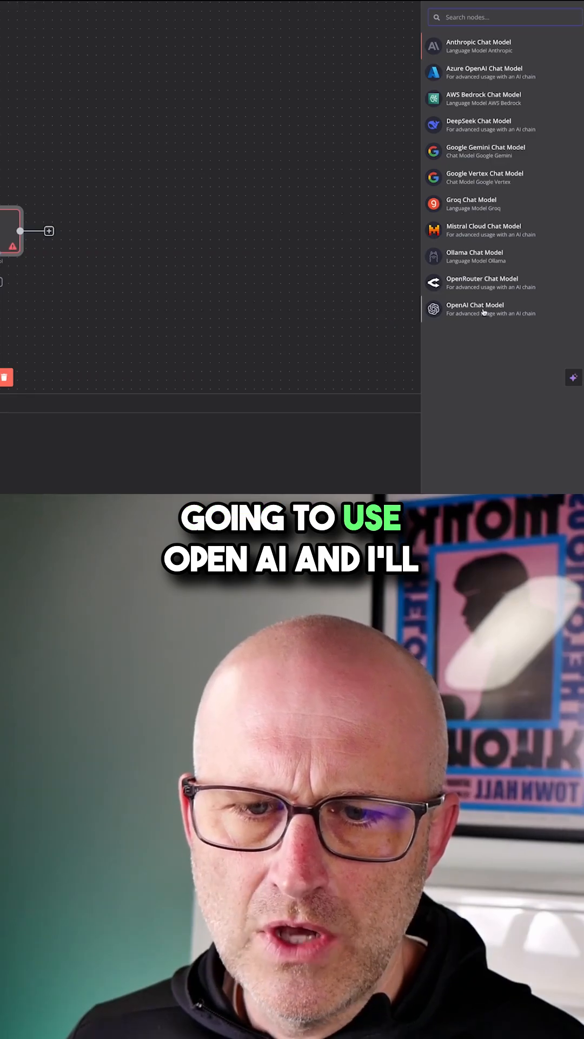
click(475, 309)
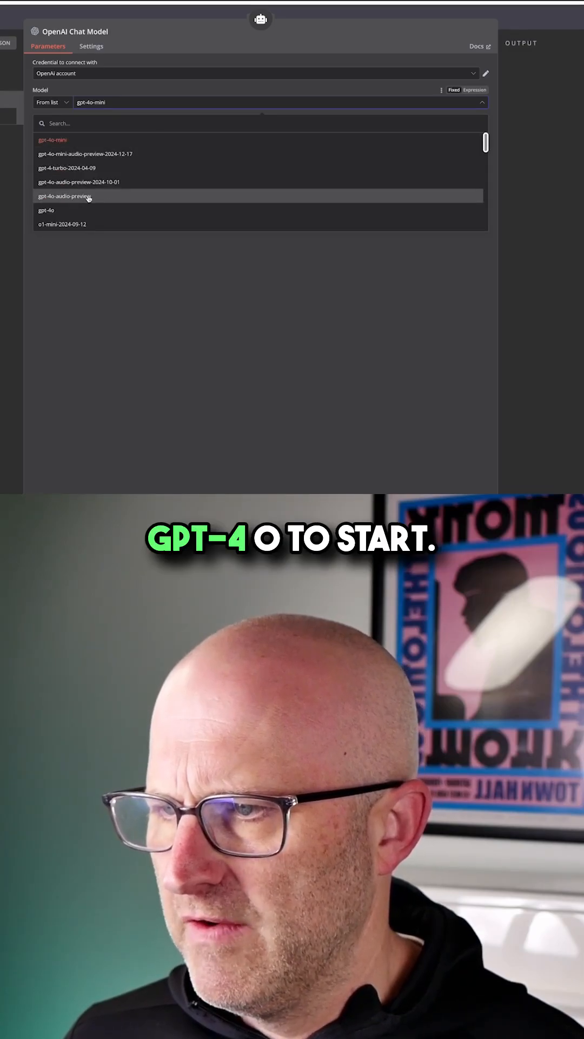
click(47, 210)
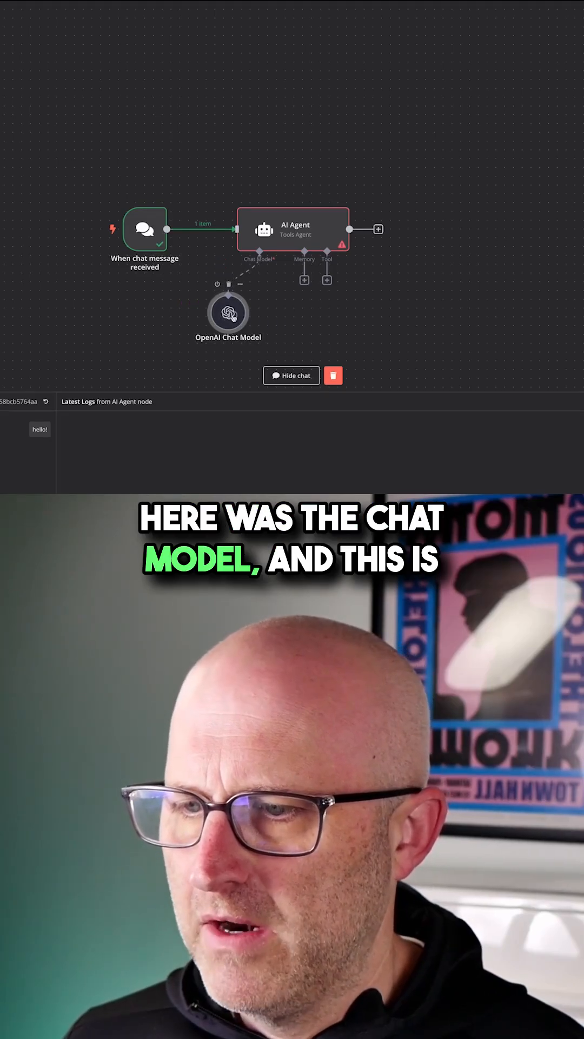
click(228, 319)
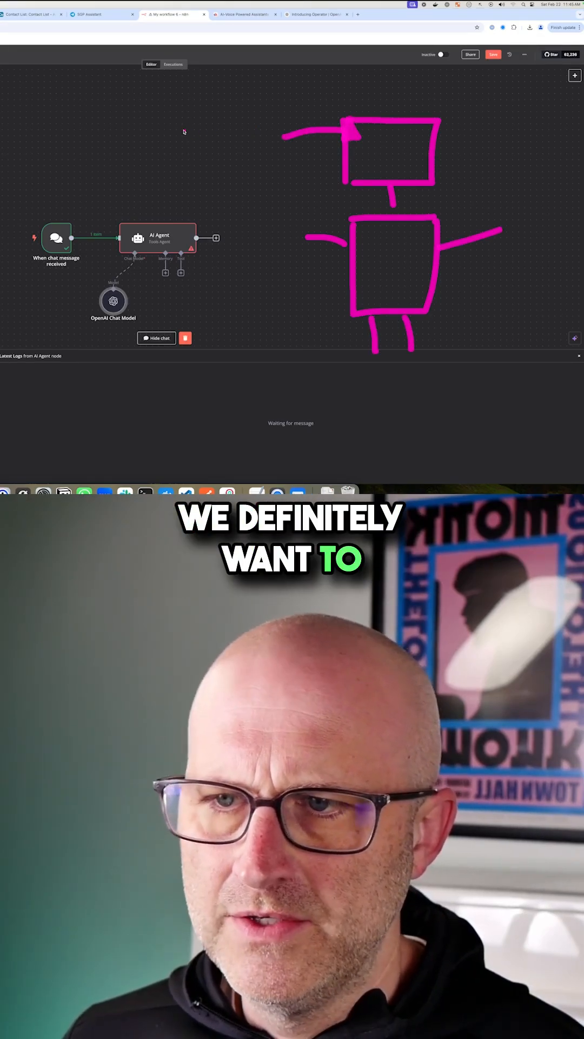
drag(179, 133, 258, 122)
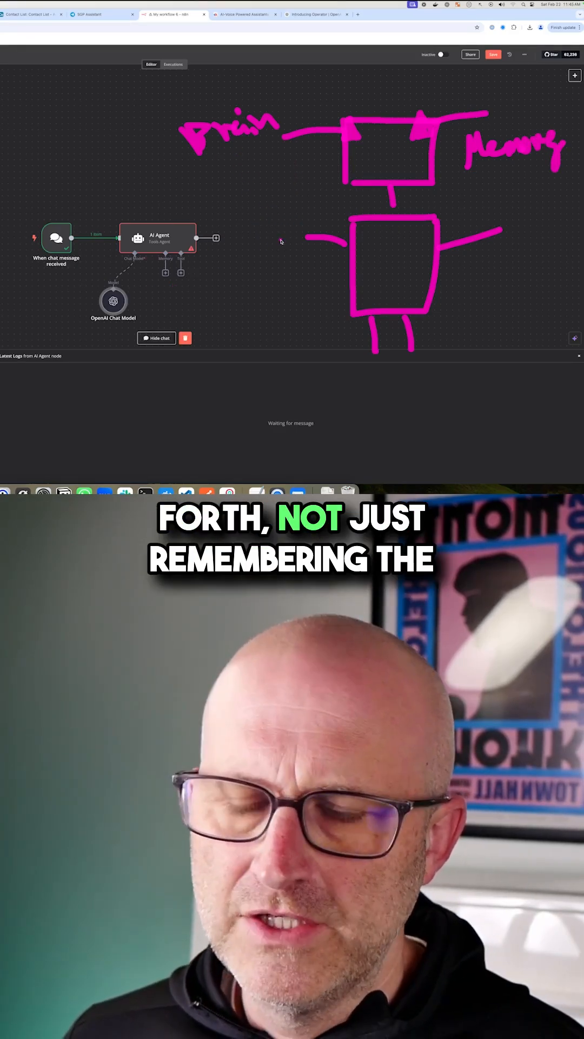
click(56, 242)
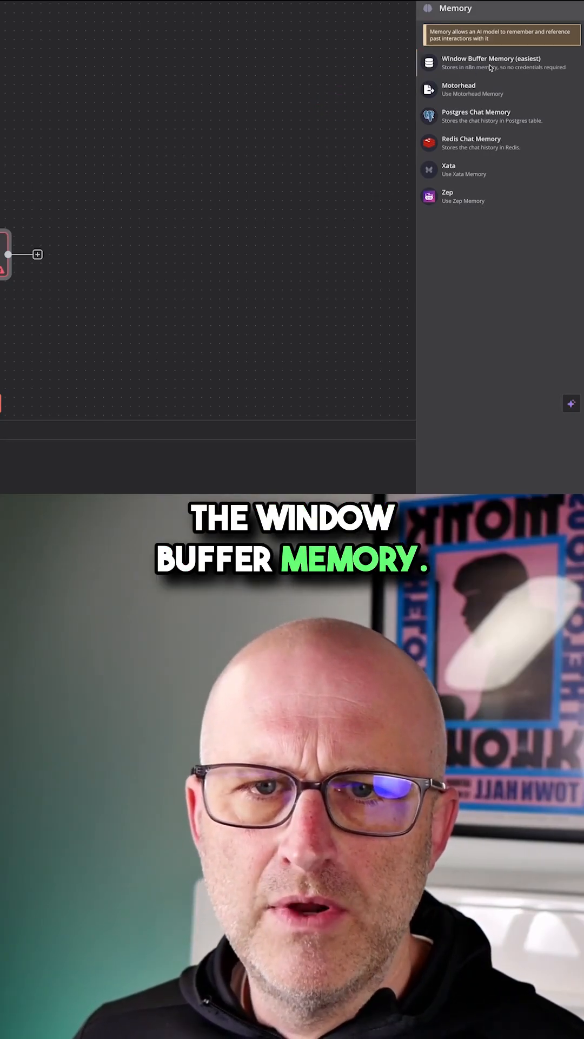
Add Window Buffer Memory as the AI Agent's memory.
click(491, 62)
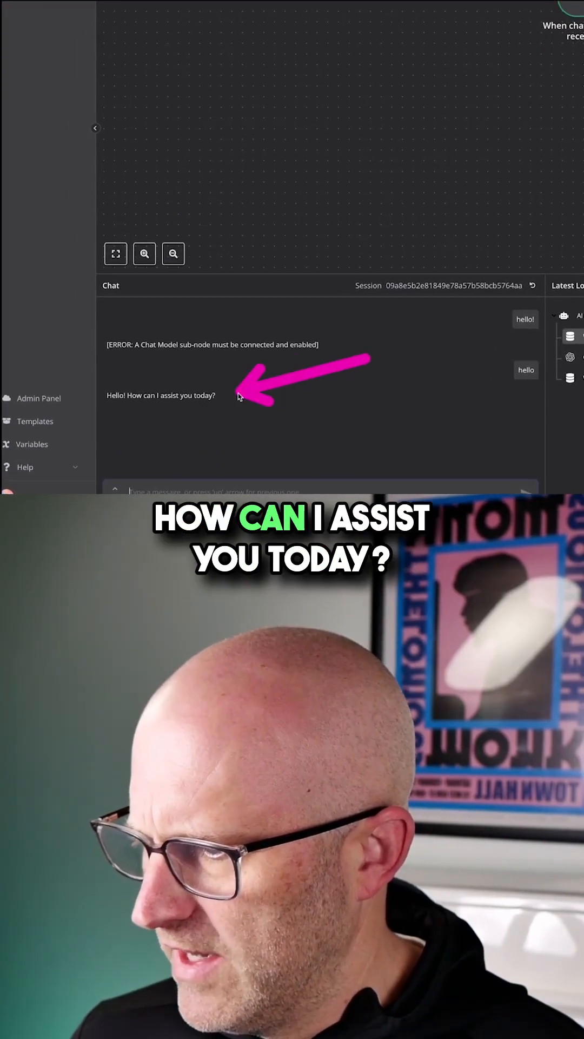
Ask the agent in chat 'what are you able to help me with?'.
text(what are you)
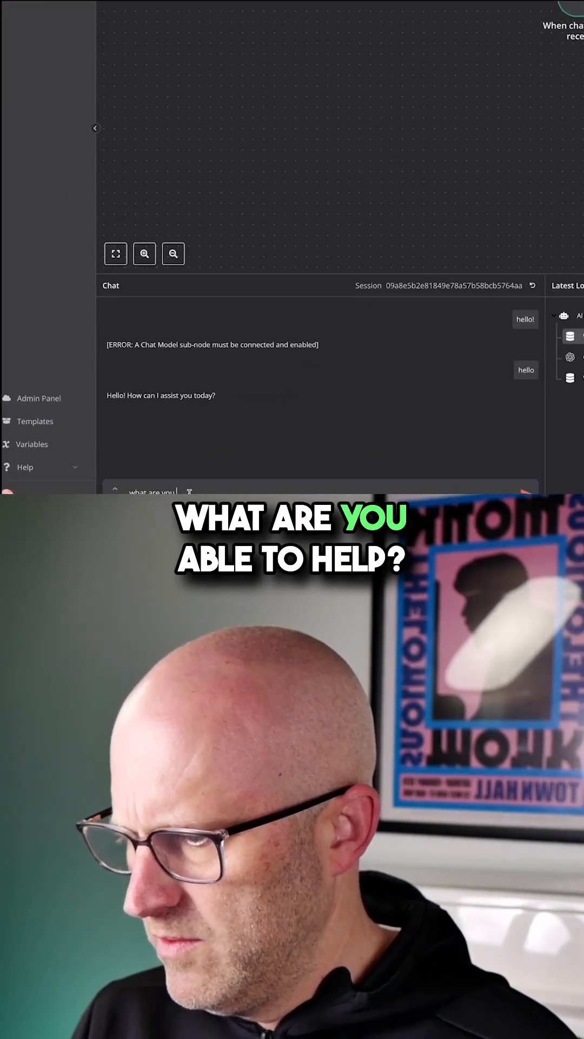
text(able to help me with)
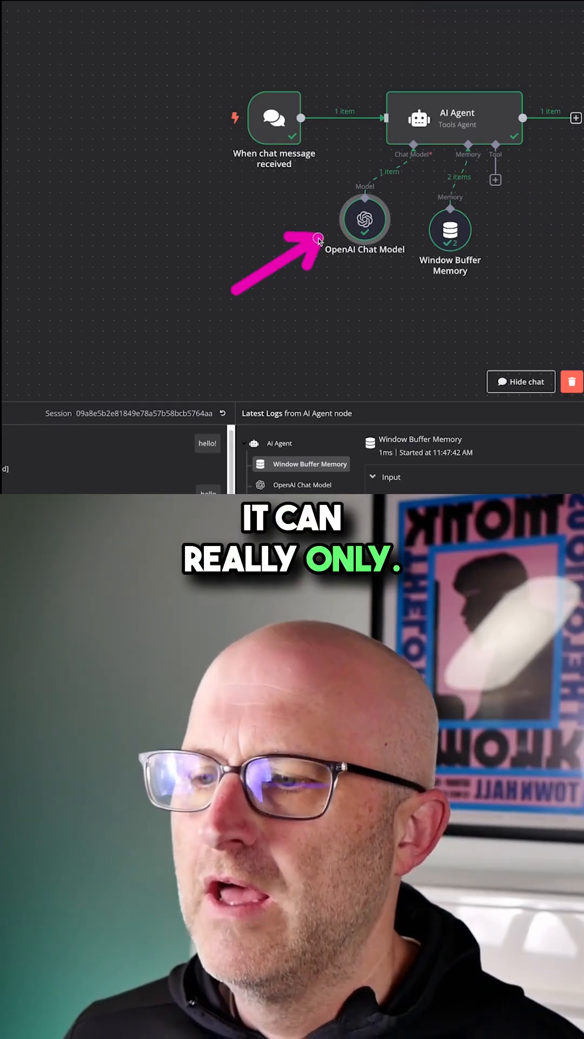
Inspect the Window Buffer Memory and OpenAI Chat Model entries in Latest Logs.
click(364, 219)
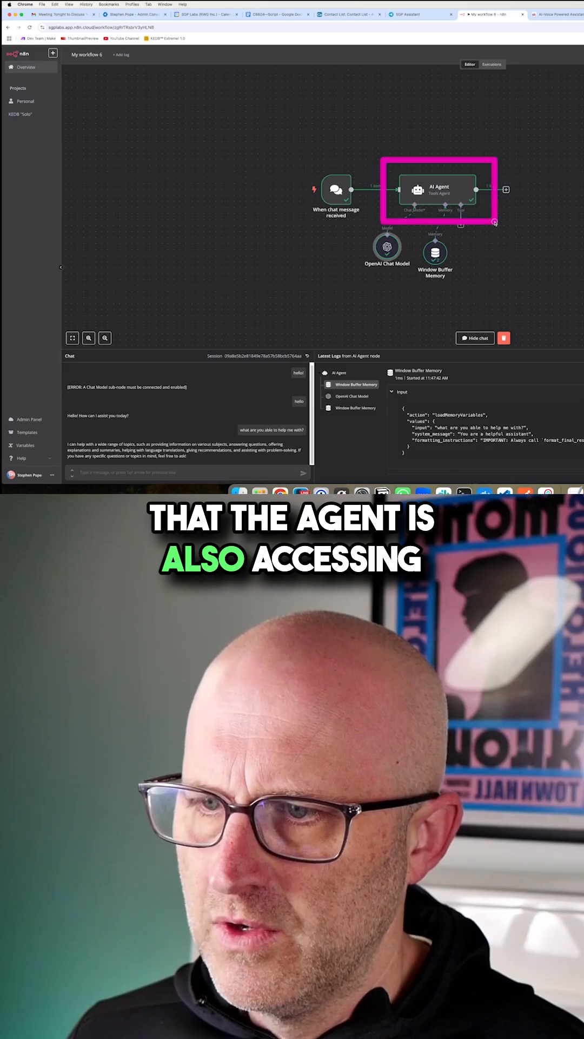
click(336, 190)
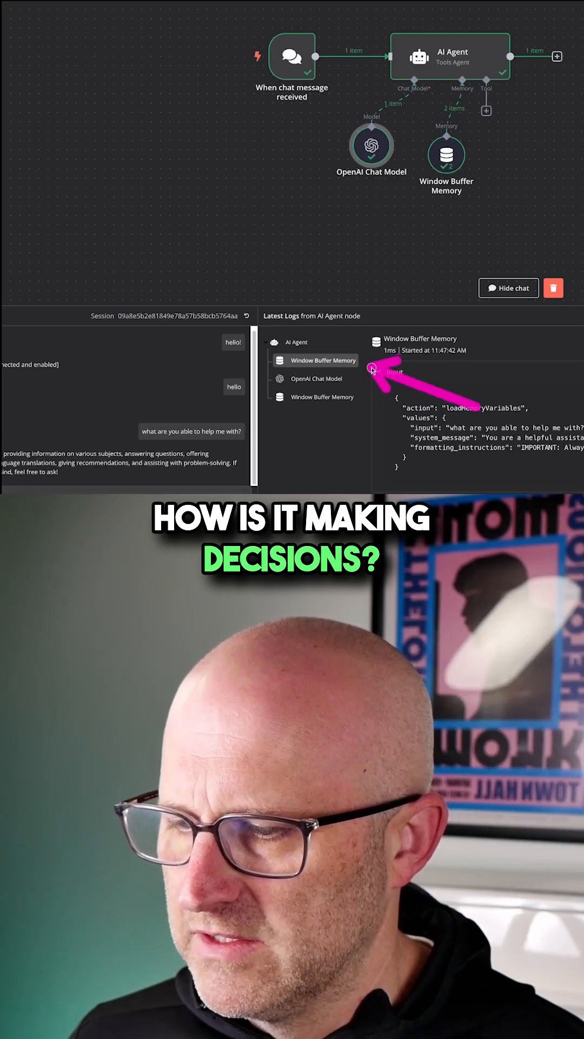
click(324, 378)
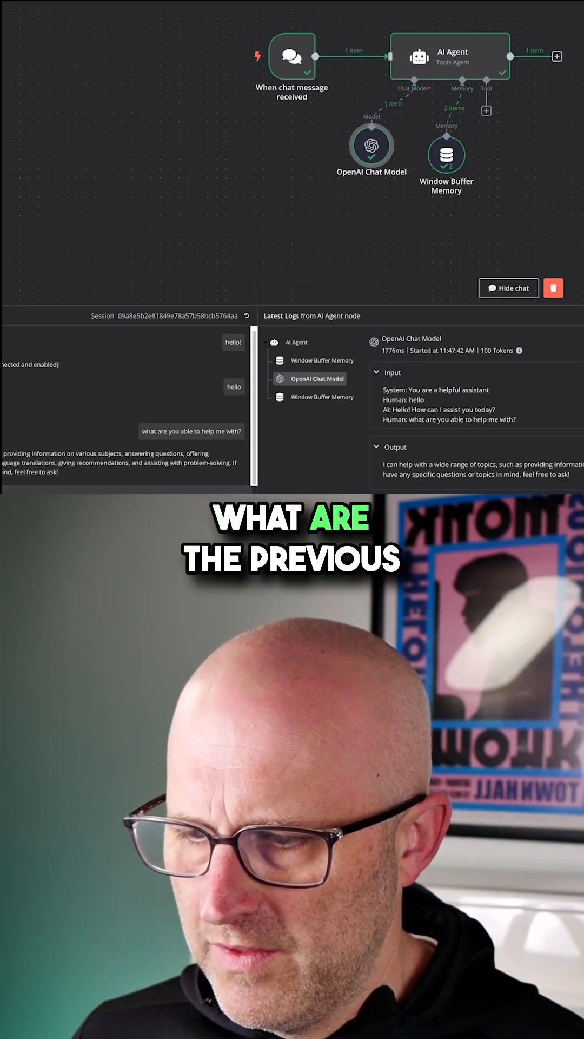